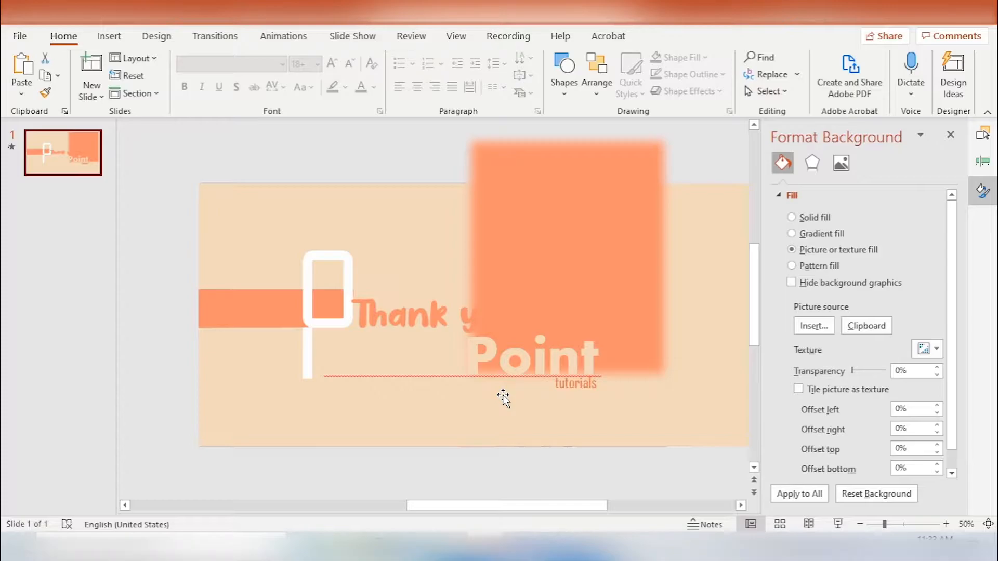
mouse_move(658, 420)
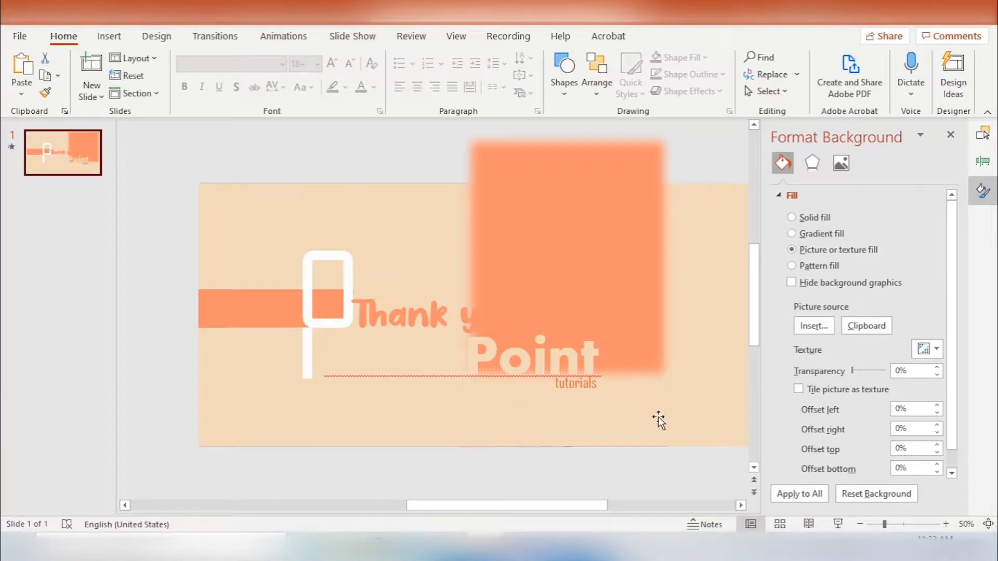
mouse_move(837, 525)
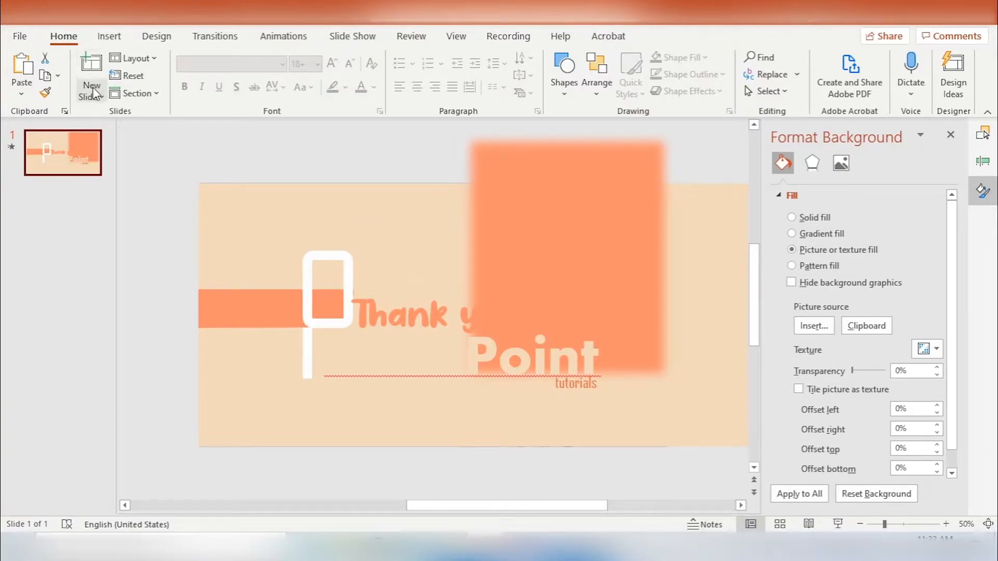
mouse_move(96, 99)
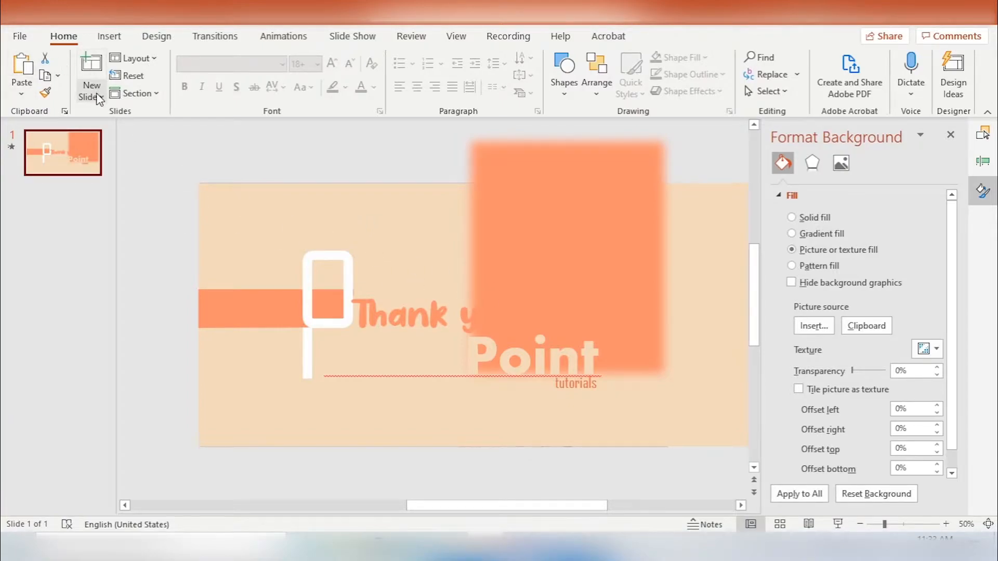
Step: Insert a new blank slide after the title slide and select its thumbnail
click(90, 75)
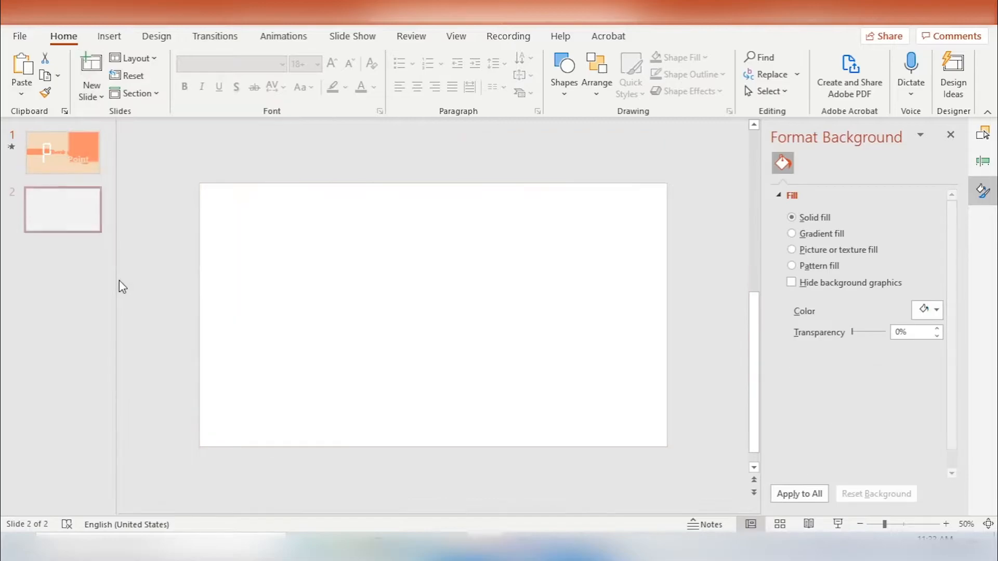
click(63, 210)
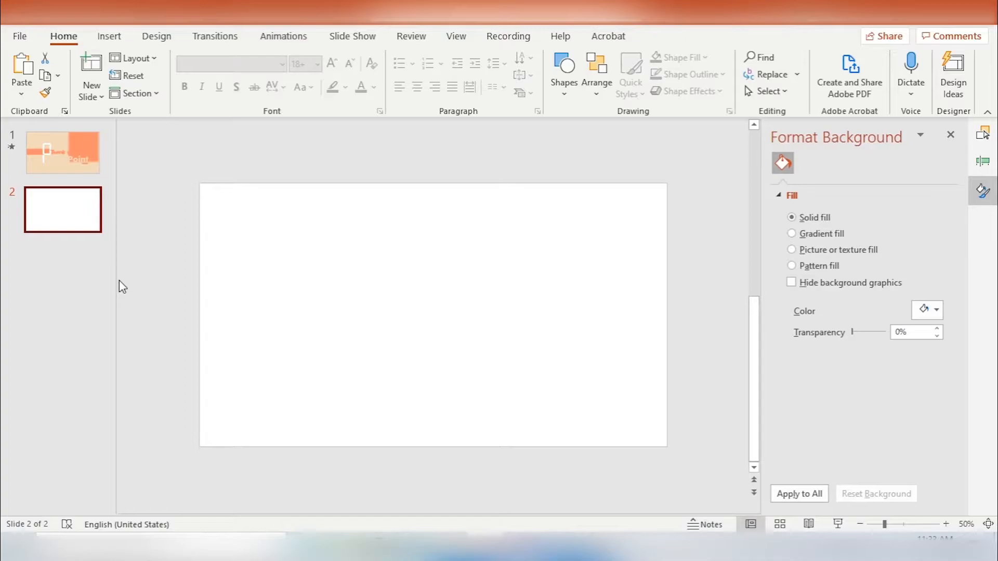
mouse_move(341, 455)
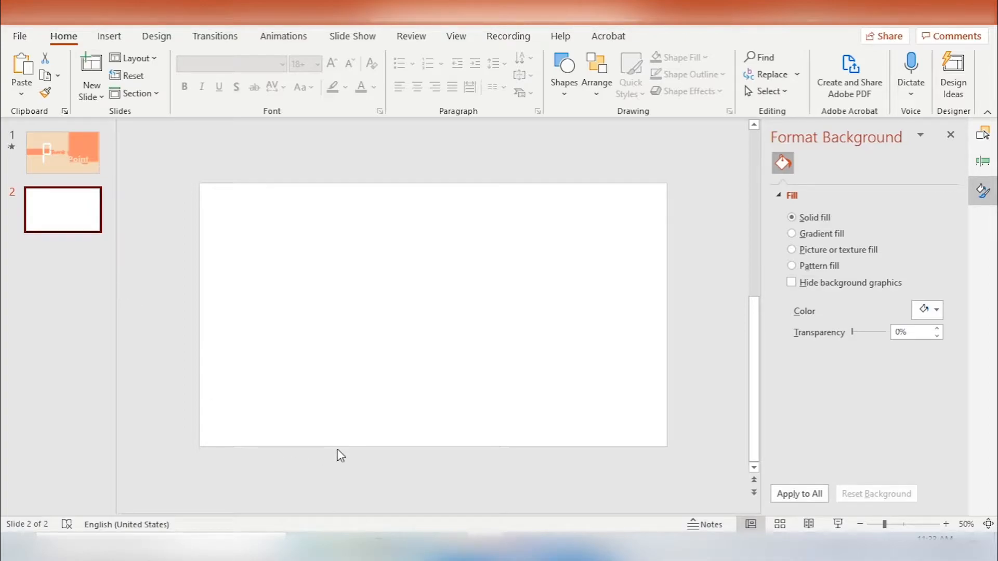
mouse_move(473, 292)
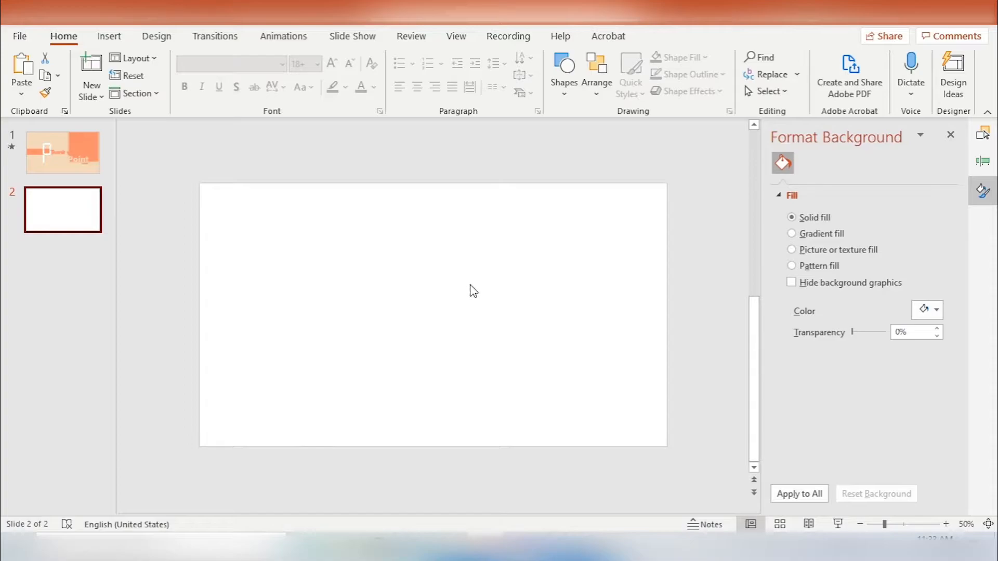
mouse_move(487, 391)
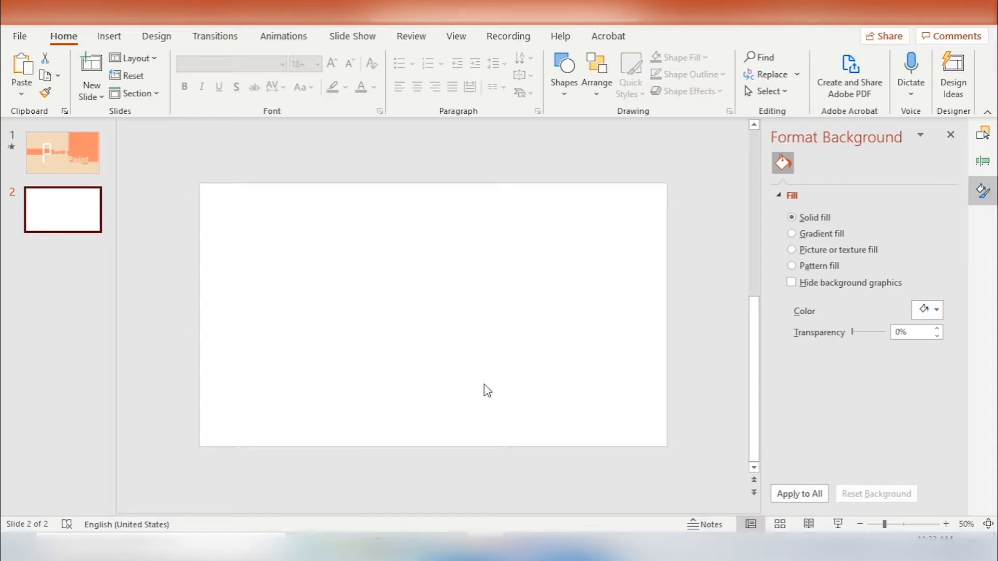
mouse_move(564, 233)
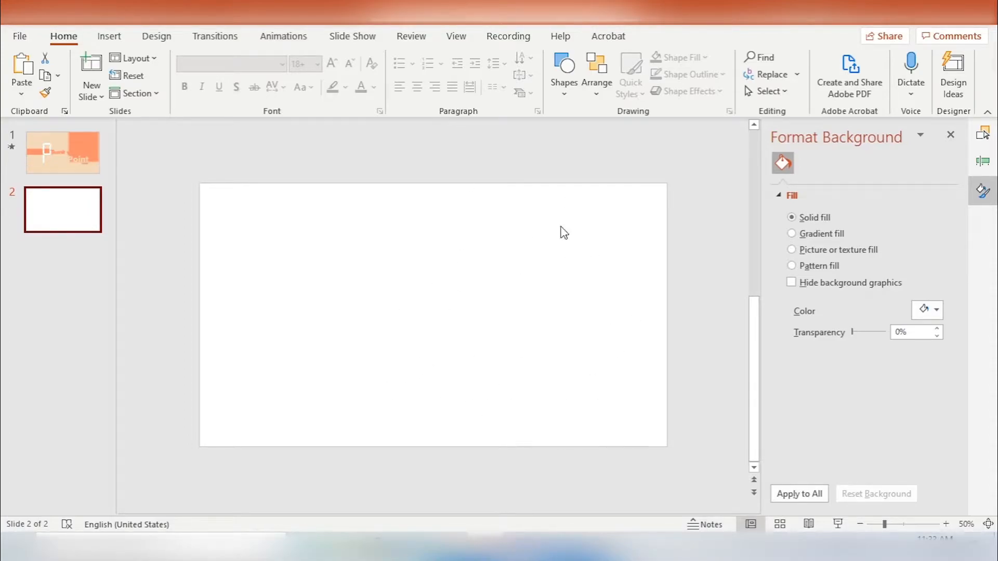
mouse_move(474, 224)
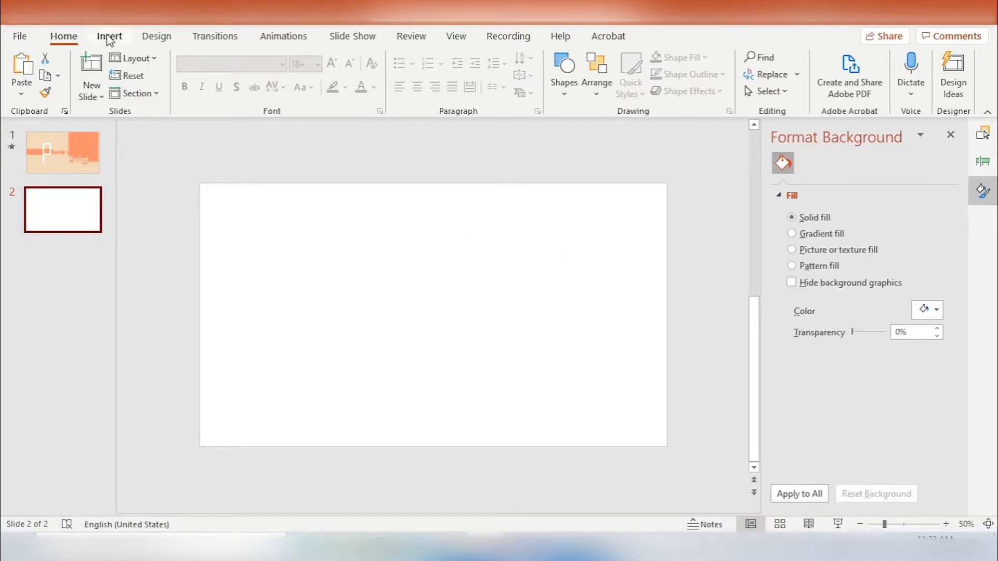
Step: Insert the grey-haired woman photo from the Icons library's Cutout People tab
click(108, 36)
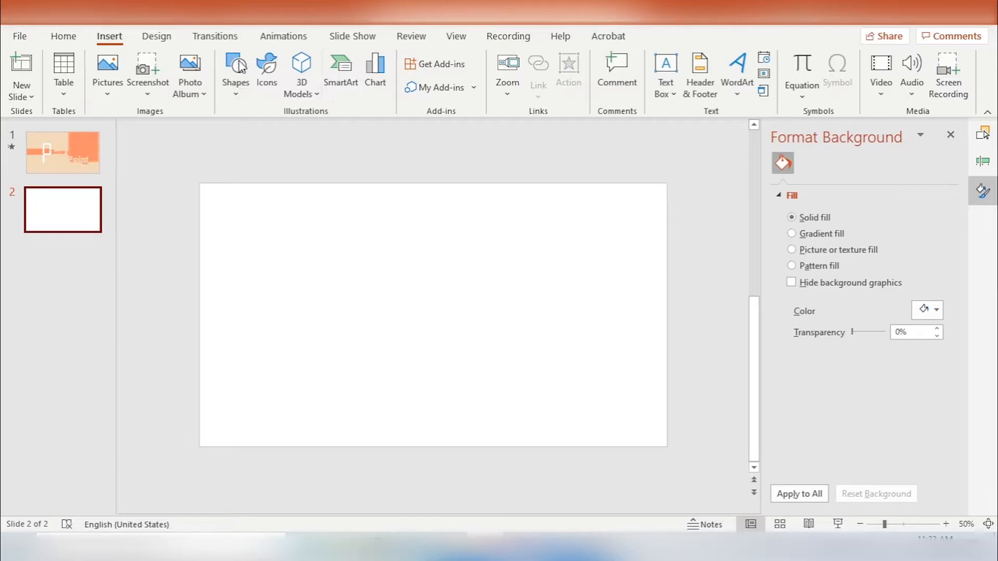
click(267, 74)
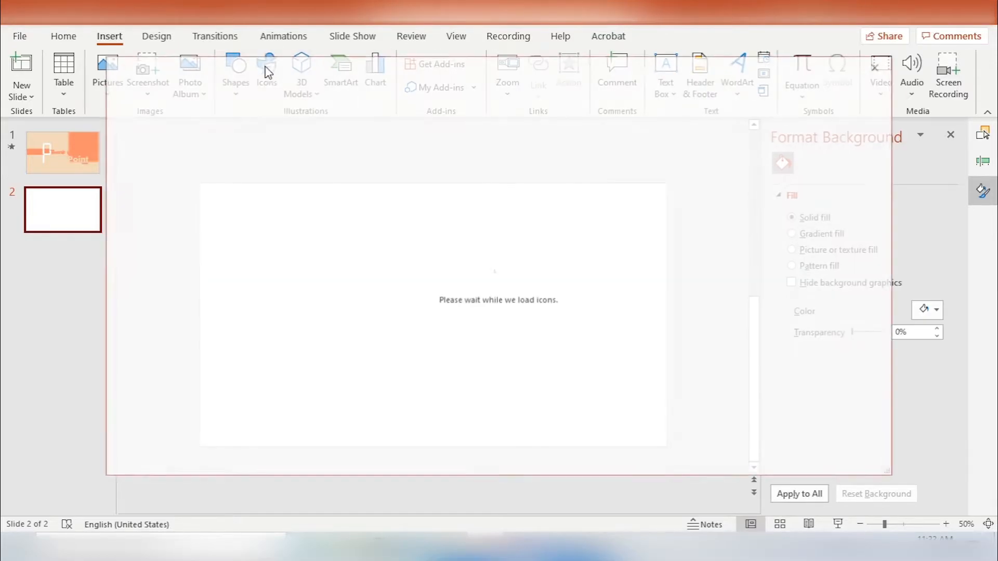
click(266, 70)
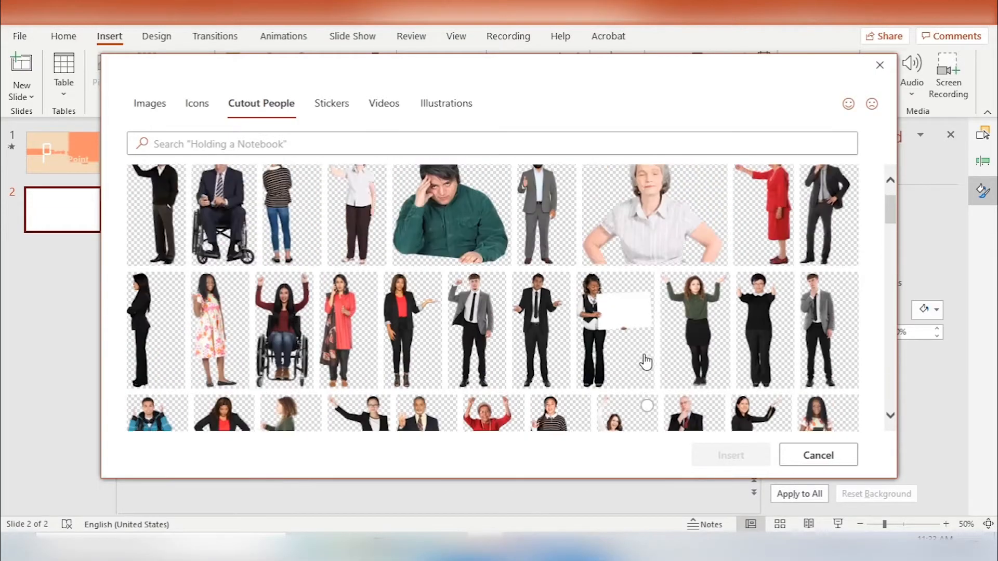
click(818, 454)
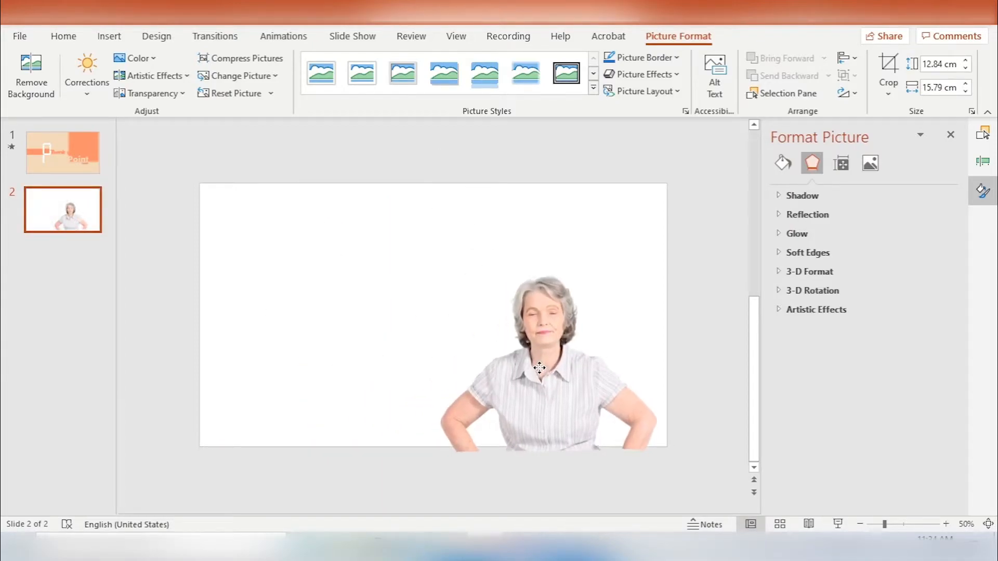
click(541, 368)
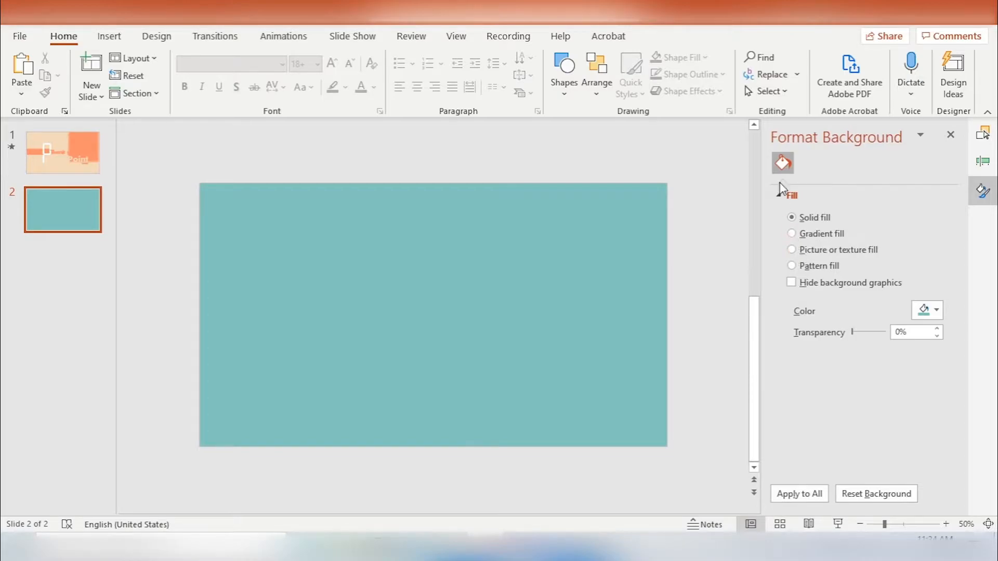
Step: Set the second slide's background to a picture fill from the copied clipboard photo
click(792, 249)
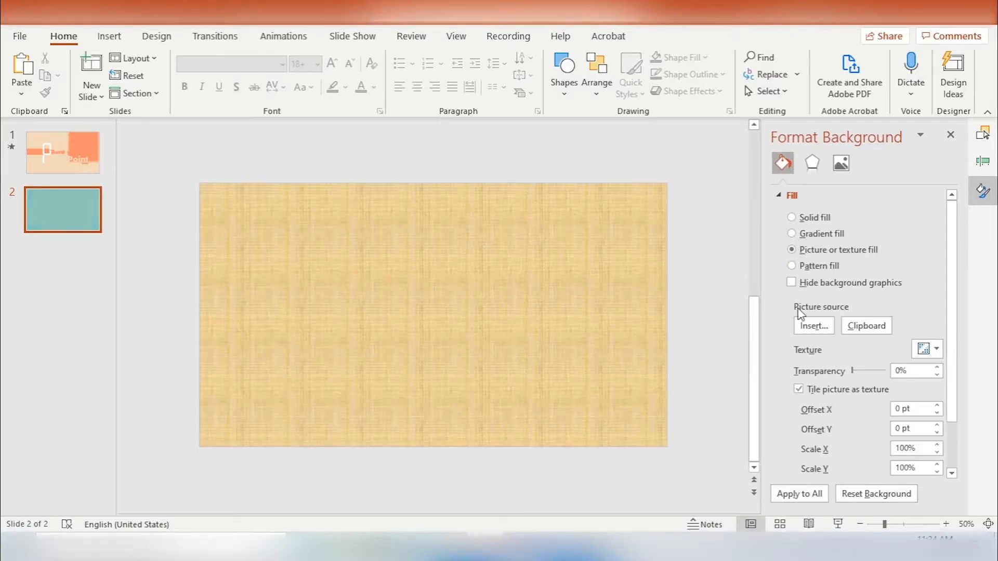
click(867, 326)
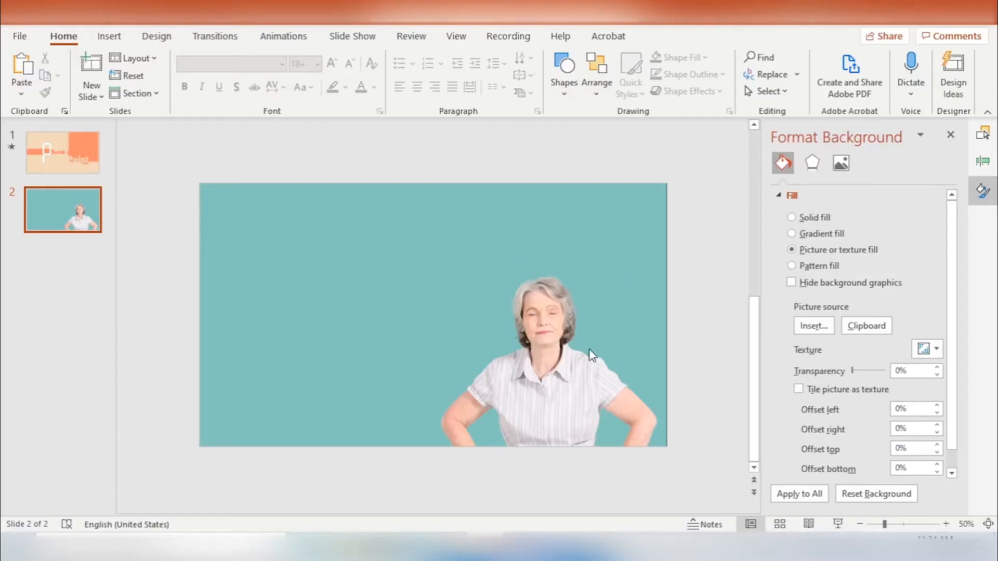
mouse_move(567, 452)
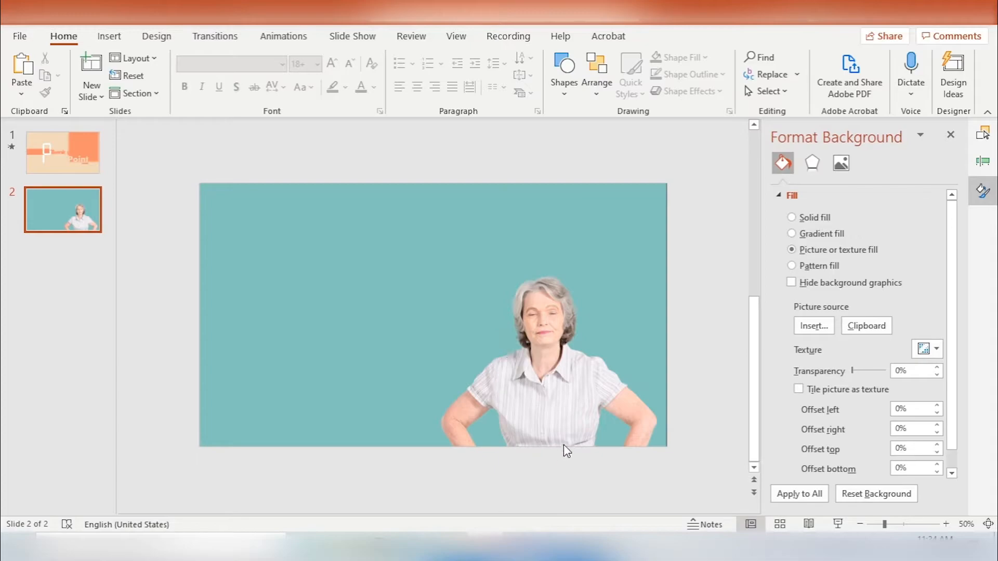
mouse_move(108, 36)
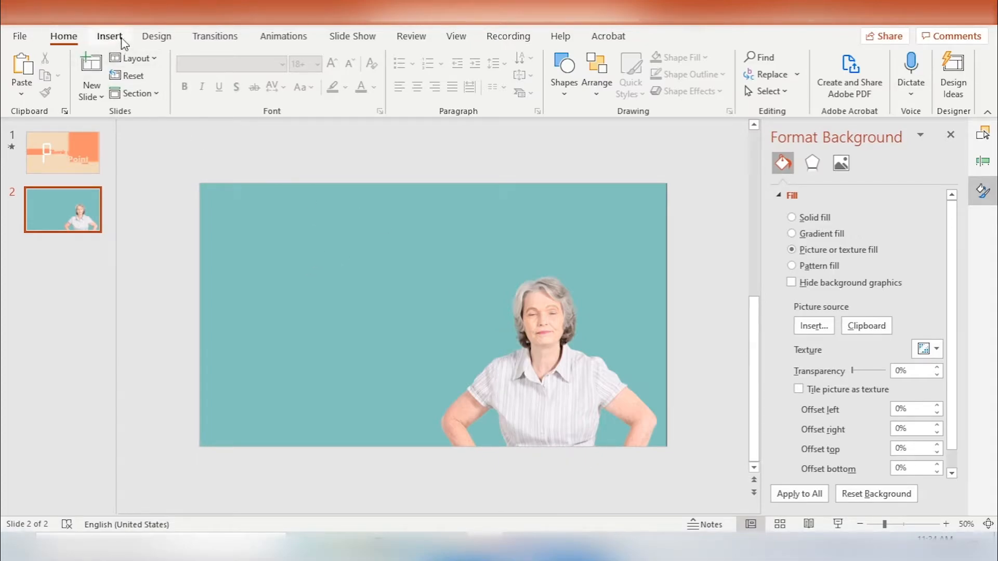
mouse_move(284, 36)
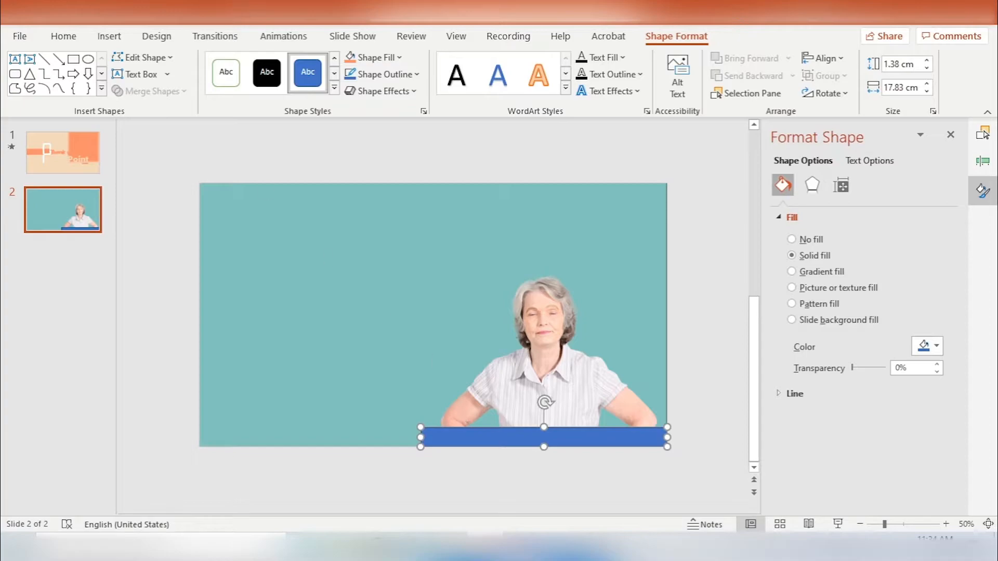
Step: Set the bottom-right blue rectangle's Shape Outline to No Outline
click(380, 74)
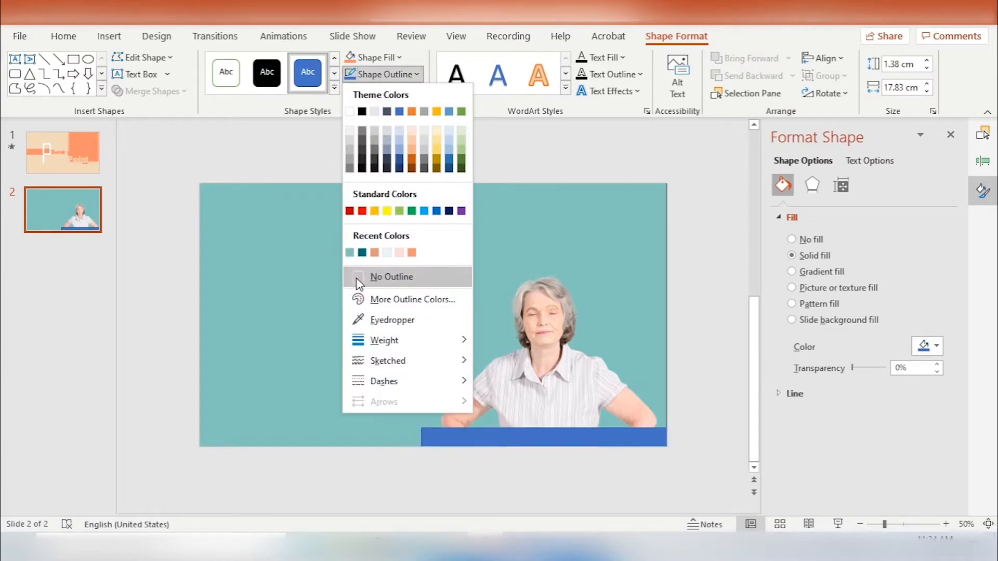
click(391, 276)
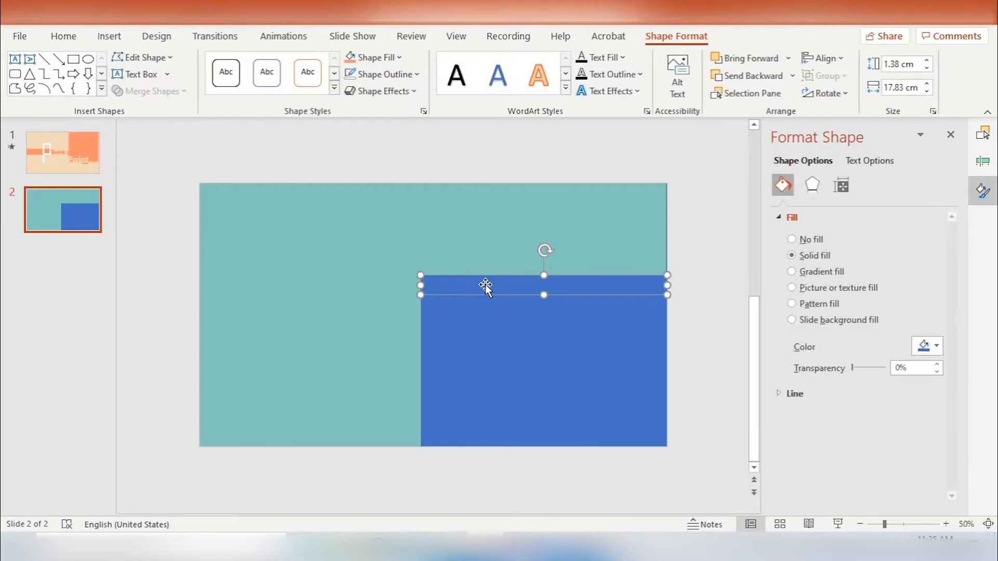
Step: Give Rectangle 11 a Fly In entrance starting With Previous, and paint it onto the other bars
click(284, 36)
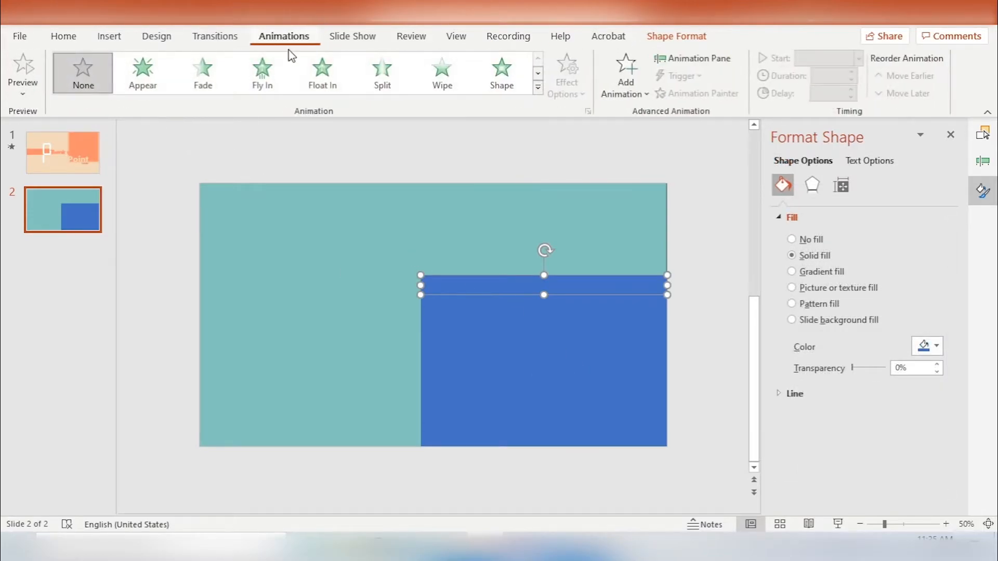
click(261, 72)
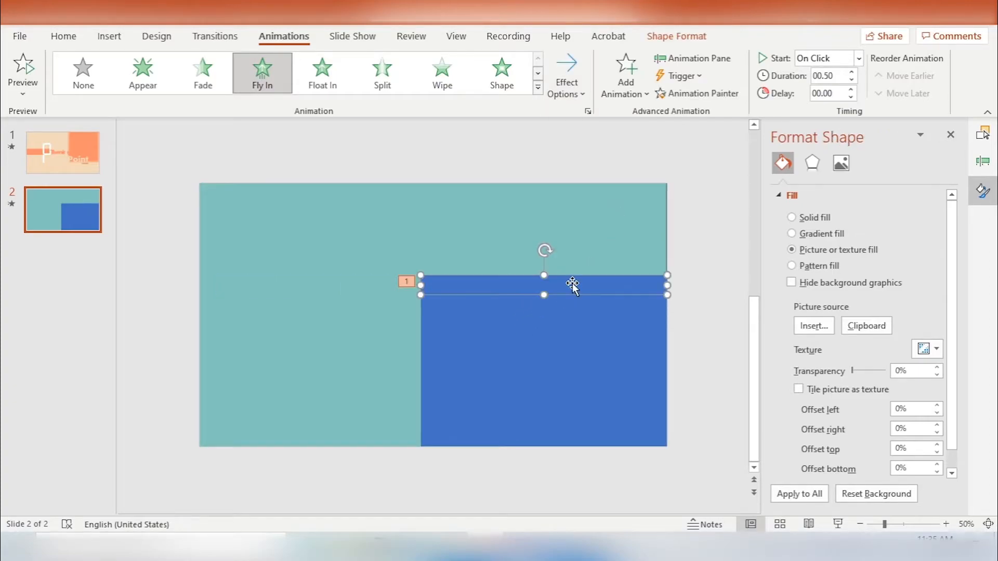
click(694, 57)
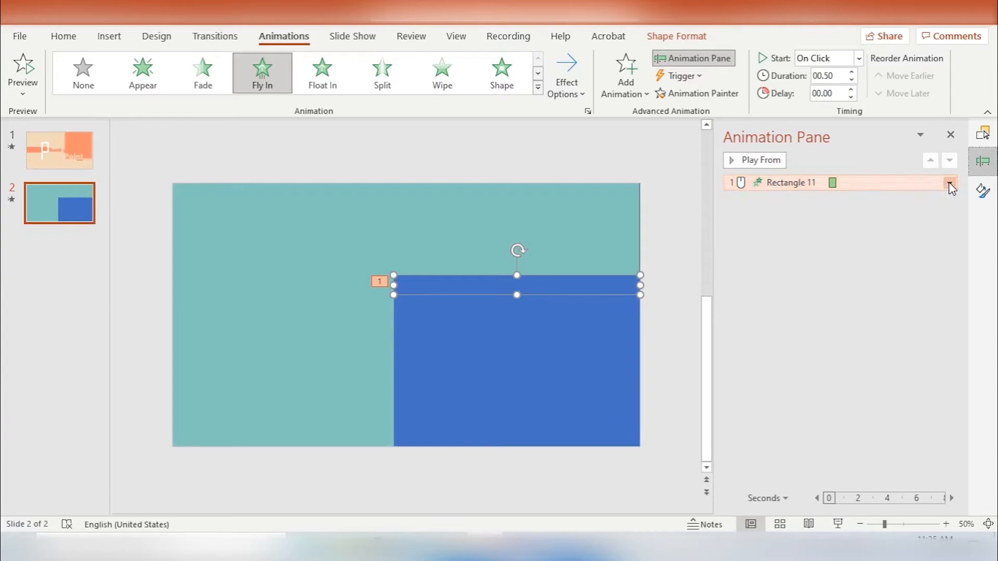
click(950, 183)
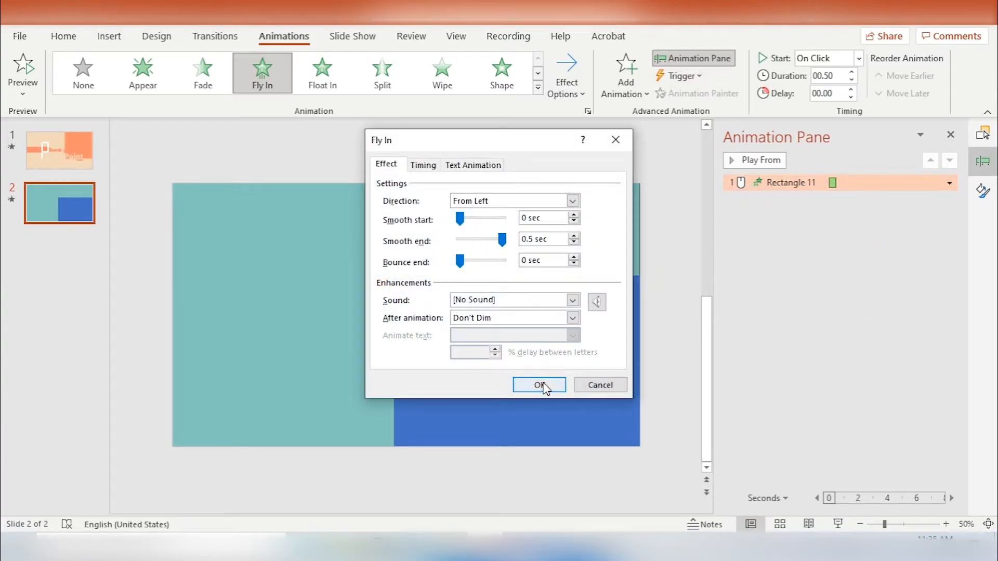
click(539, 385)
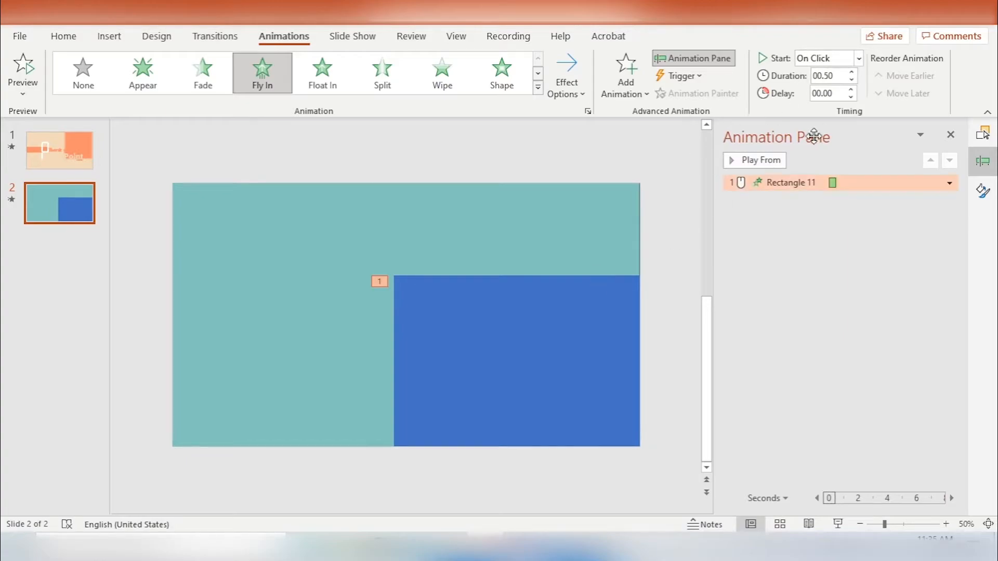
click(858, 57)
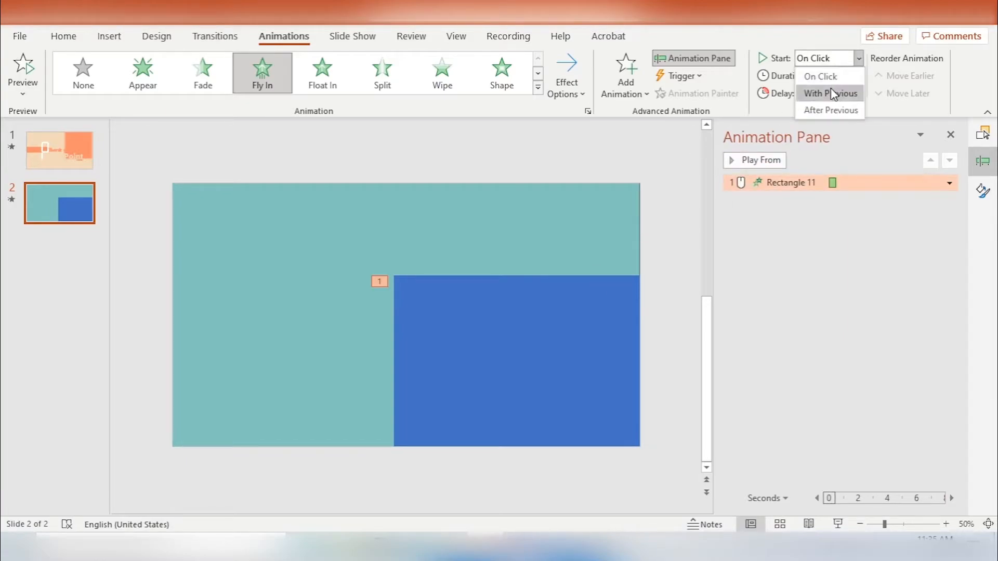
click(828, 93)
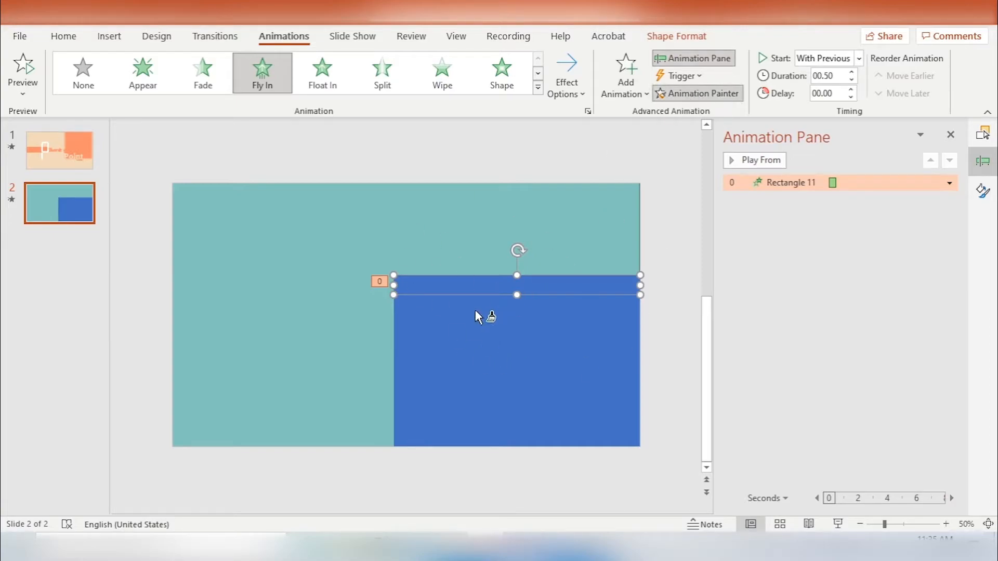
mouse_move(478, 312)
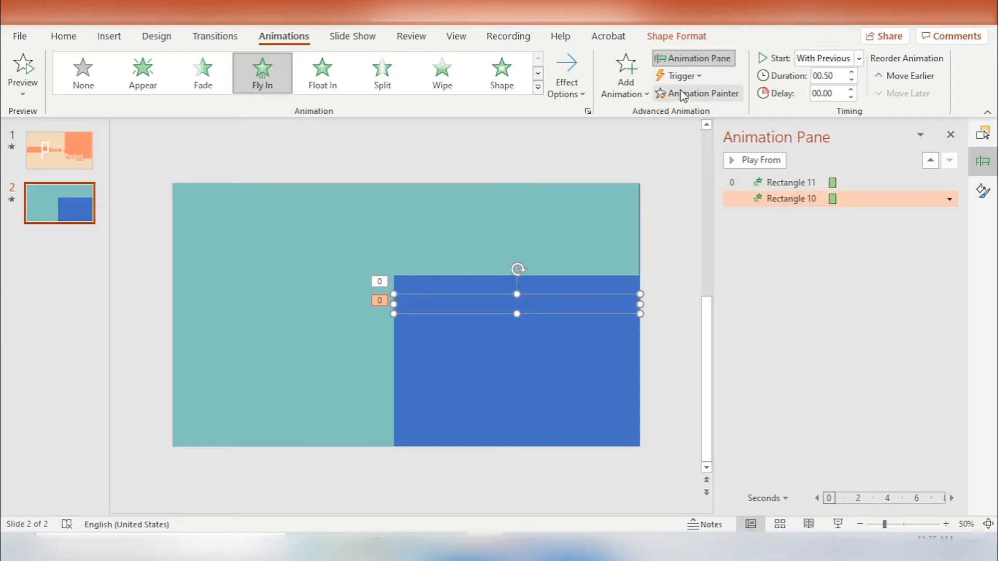
click(760, 160)
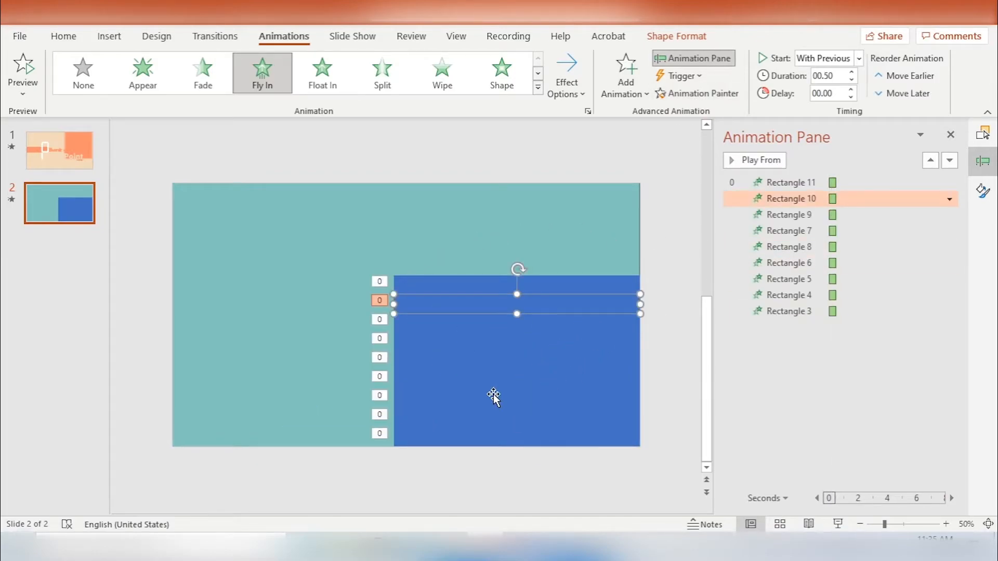
mouse_move(559, 149)
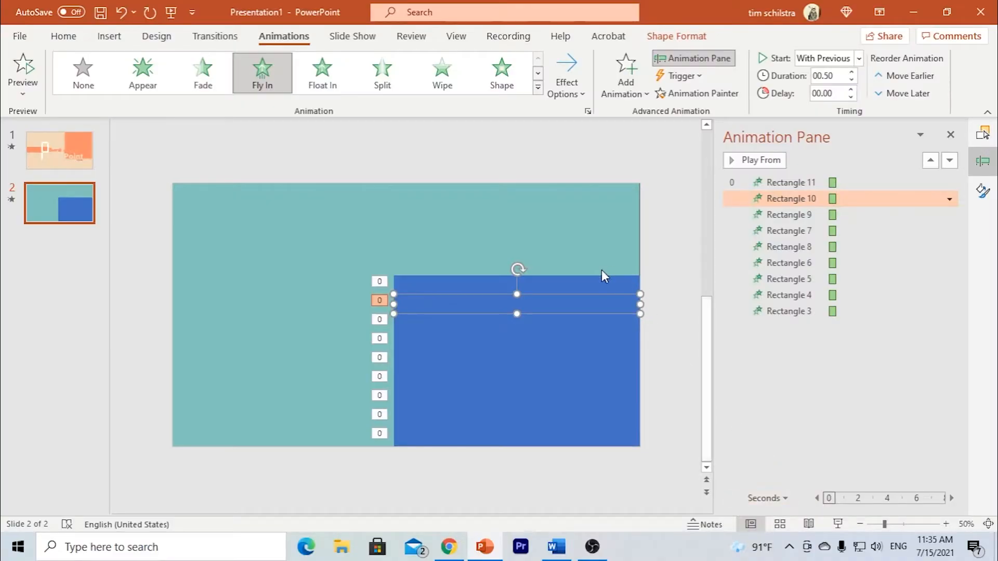
click(565, 73)
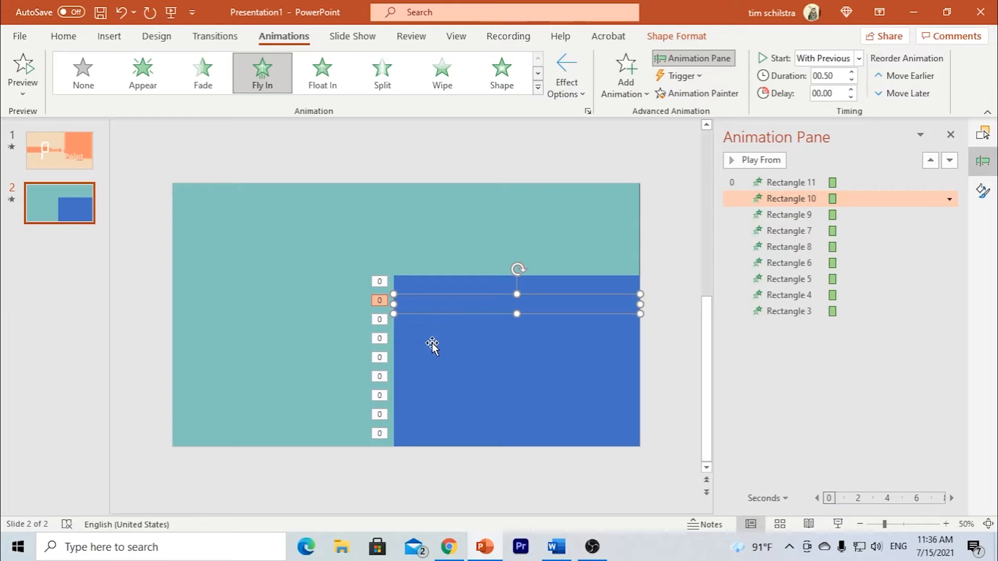
Step: Change the Fly In direction of alternating bars to From Right
click(566, 74)
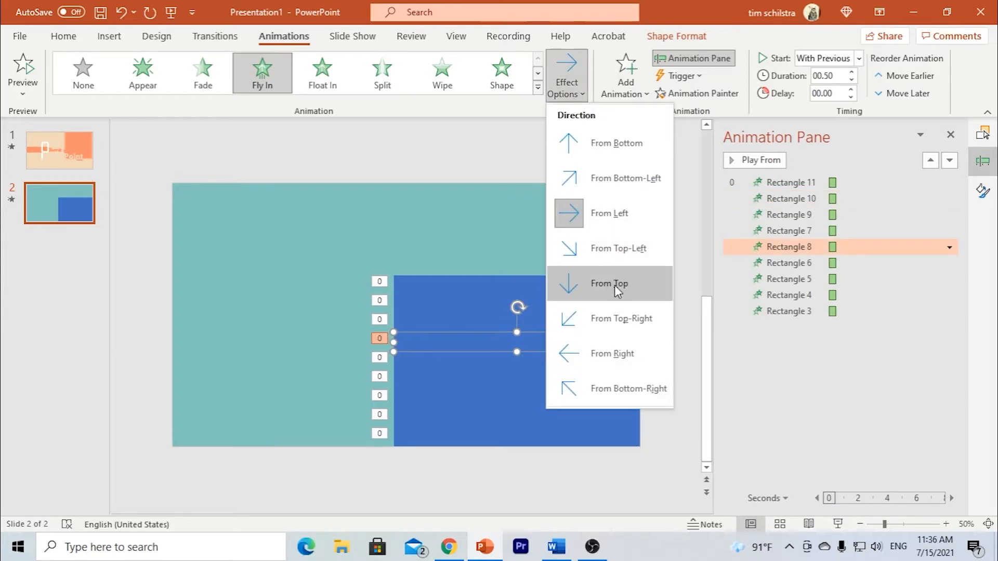
click(608, 284)
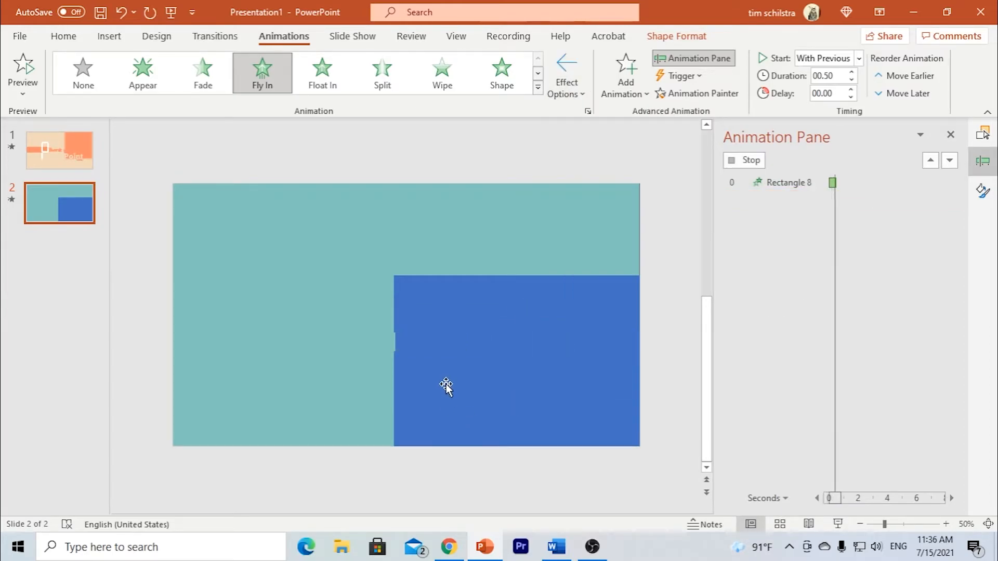
click(446, 386)
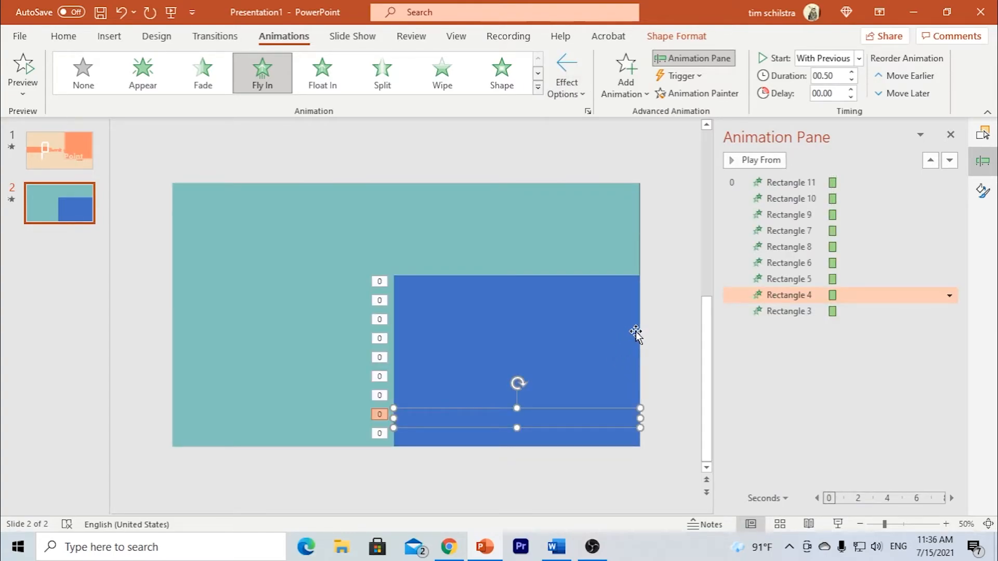
click(788, 182)
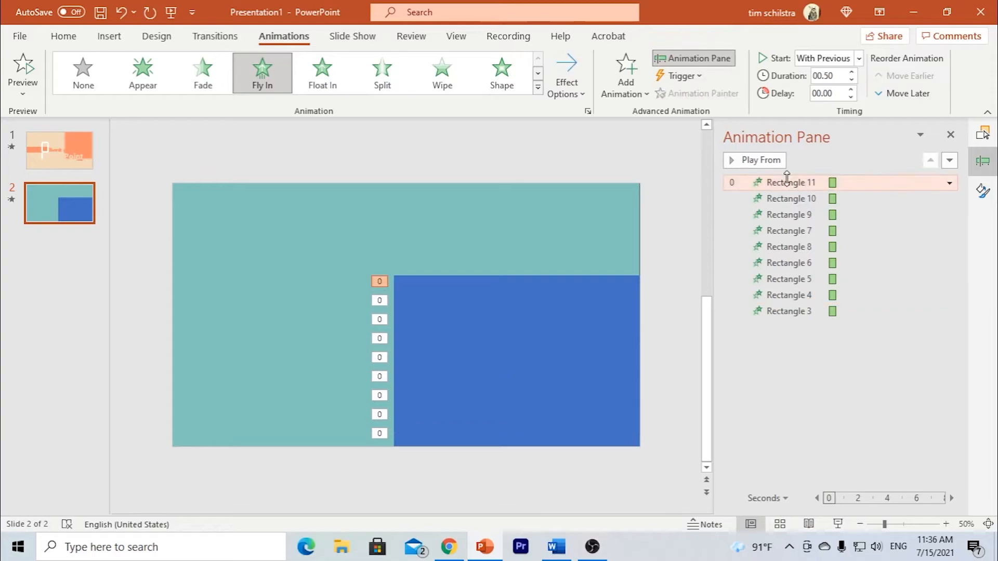
mouse_move(833, 182)
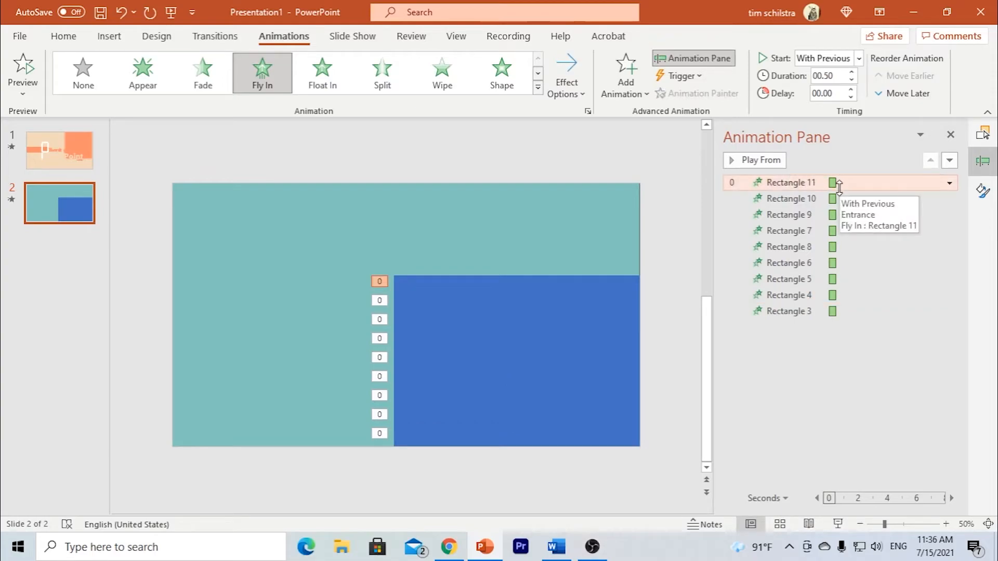
mouse_move(834, 182)
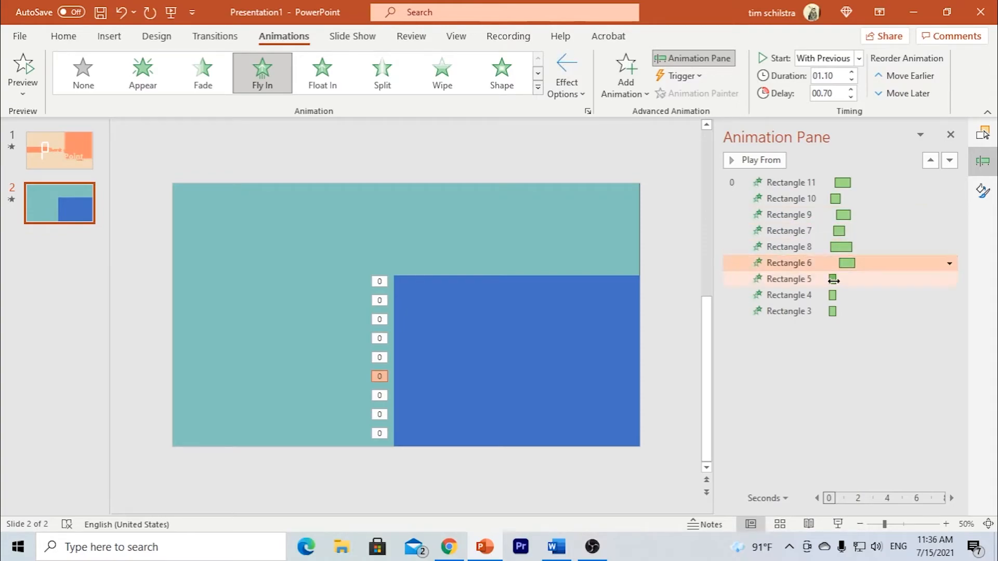
Step: Set varied durations and delays on the bar animations, then select all nine
click(788, 311)
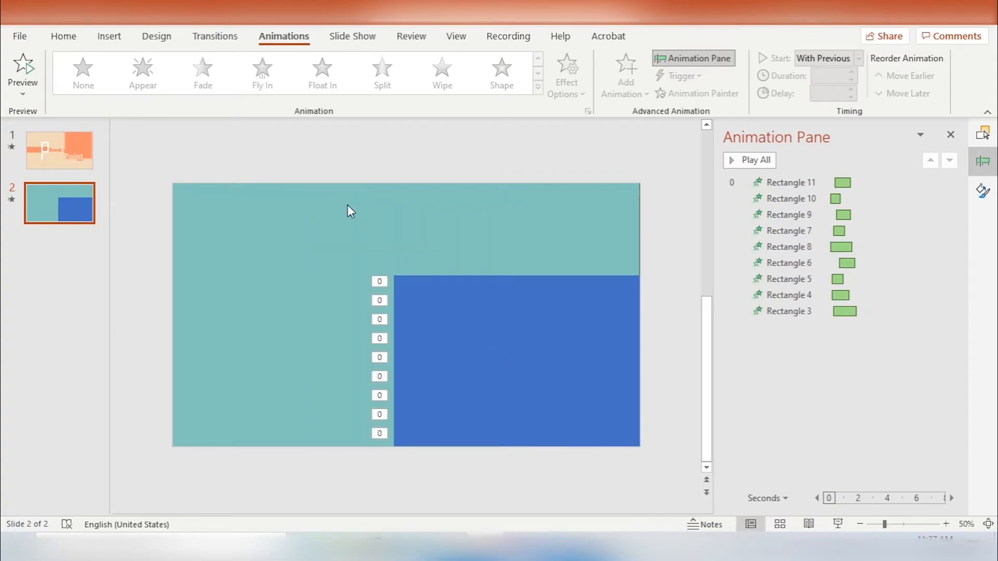
click(516, 359)
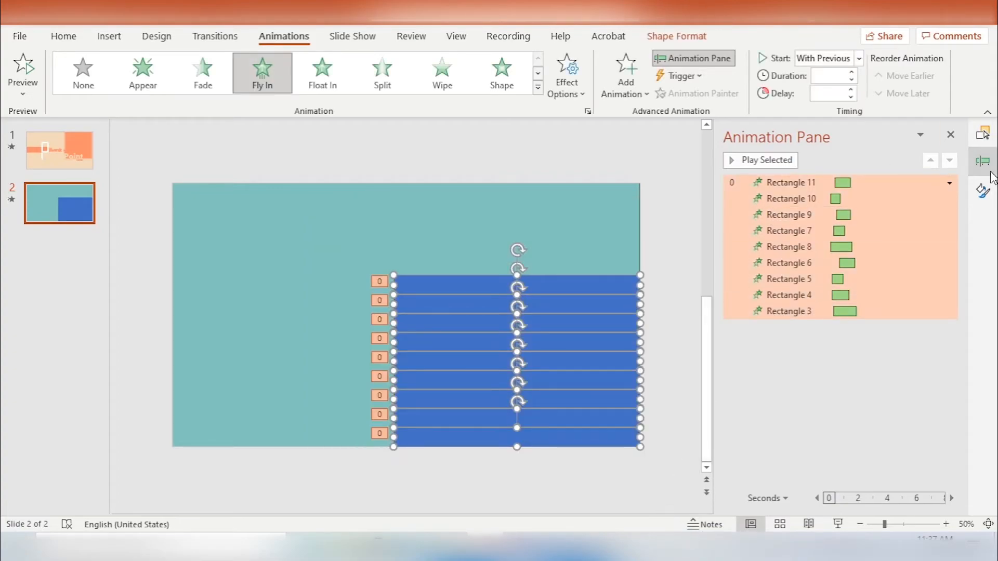
Step: Set the nine bars' fill to Slide background fill in Format Shape
click(981, 190)
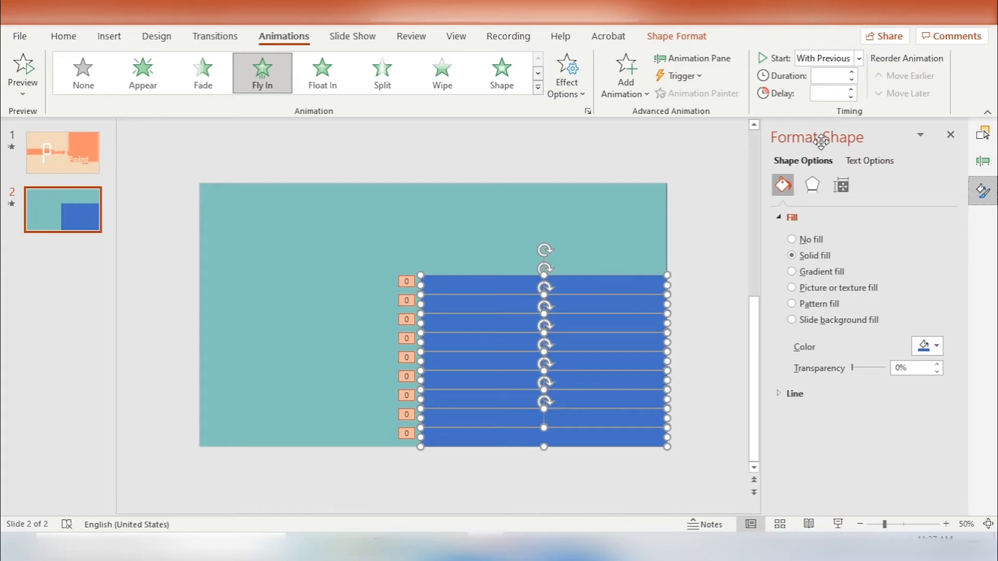
mouse_move(839, 294)
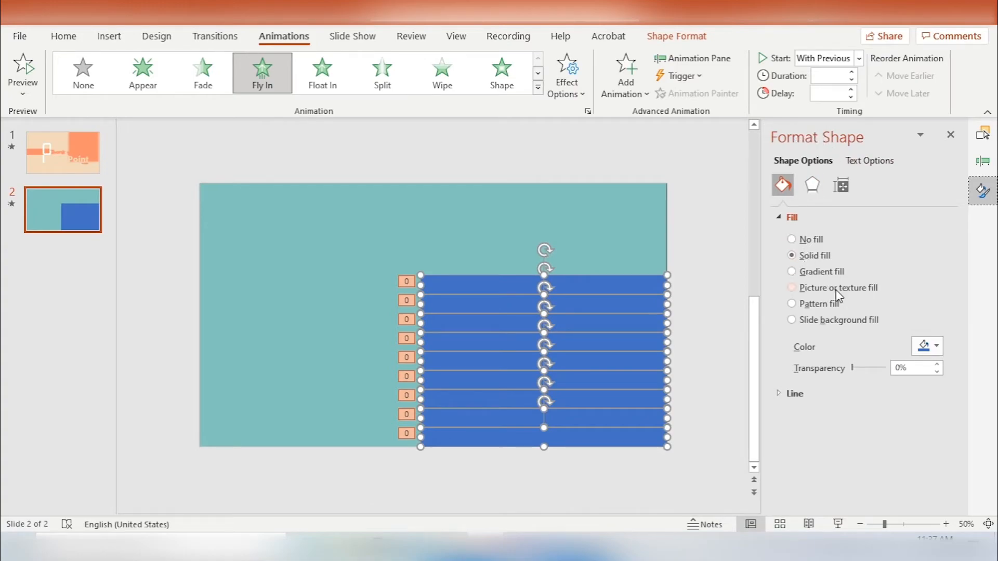
mouse_move(822, 352)
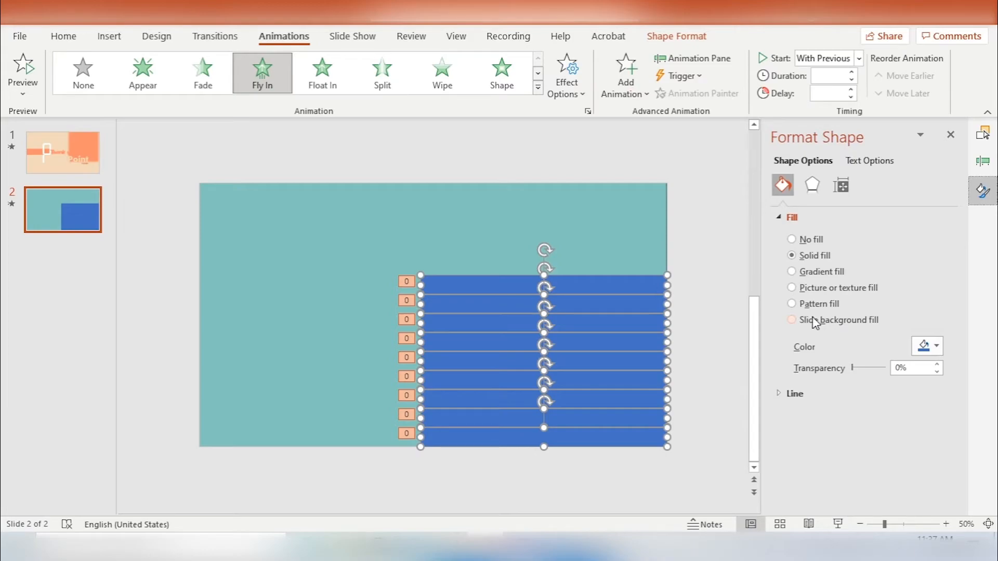
click(791, 319)
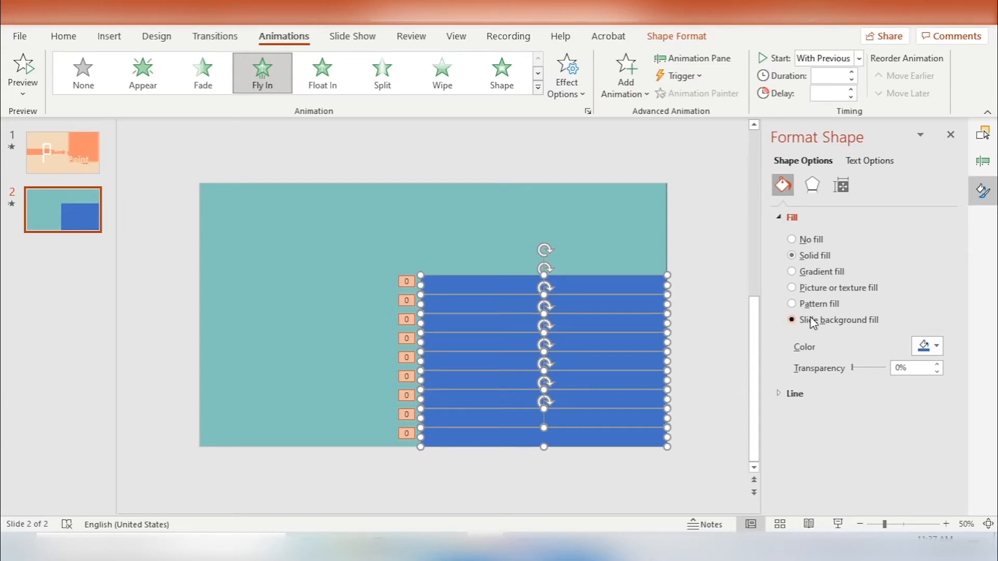
click(791, 320)
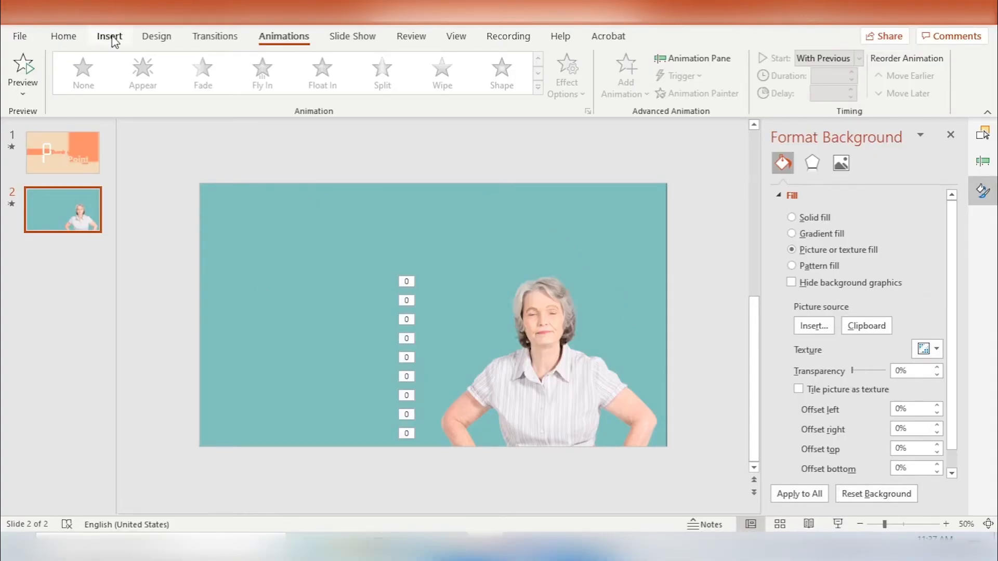
Step: Draw a rectangle over the full slide and fill it with the teal colour
click(235, 73)
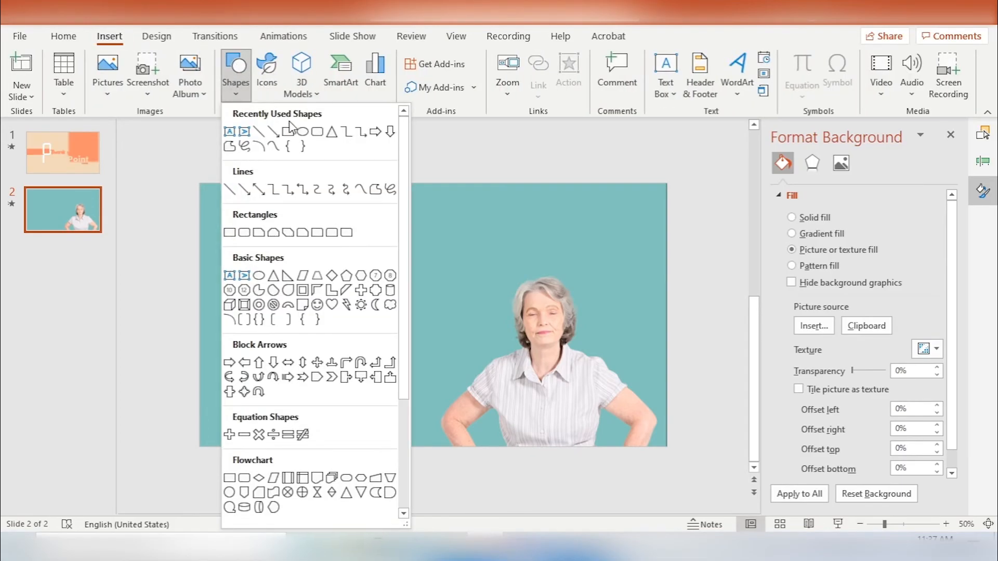
click(241, 232)
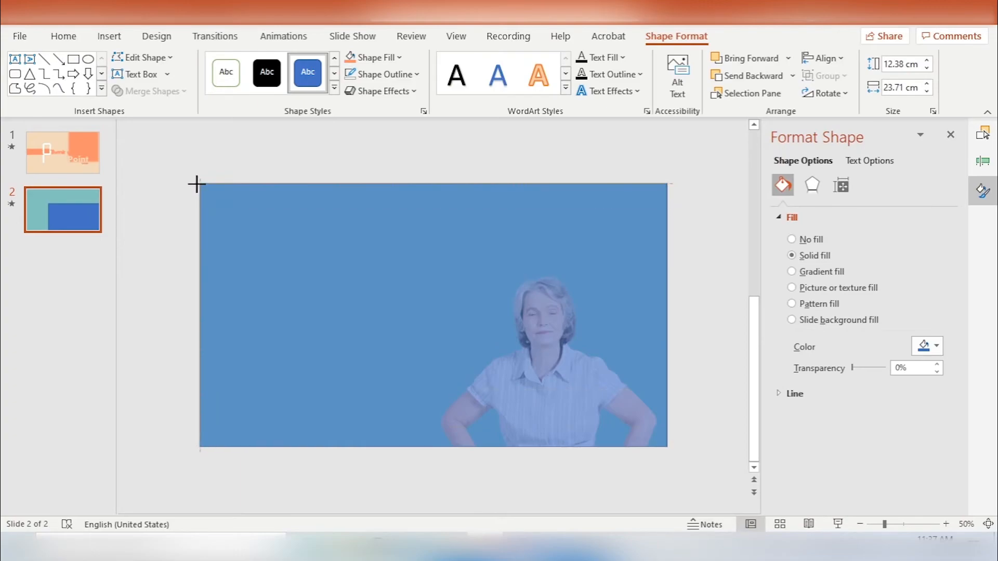
click(374, 57)
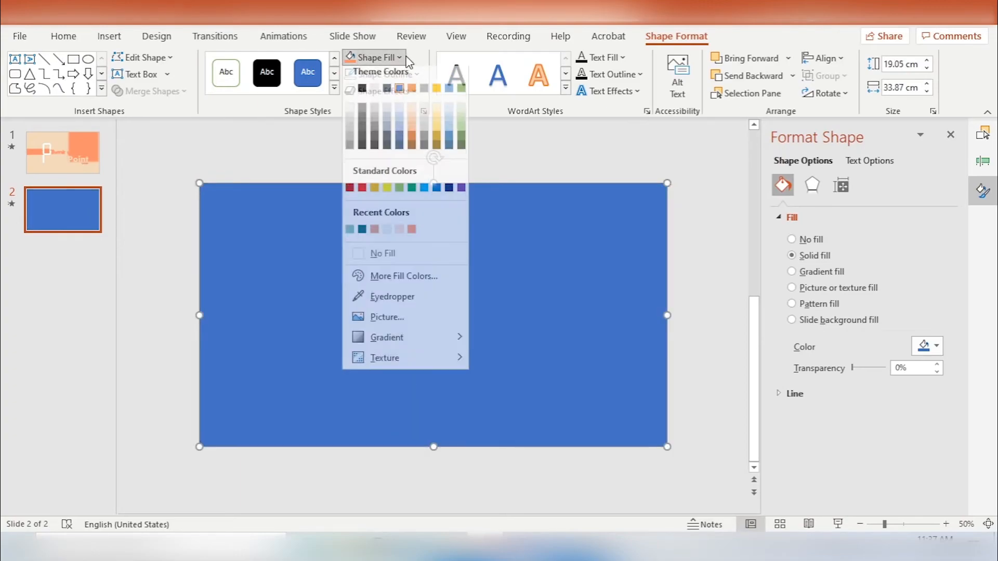
click(362, 230)
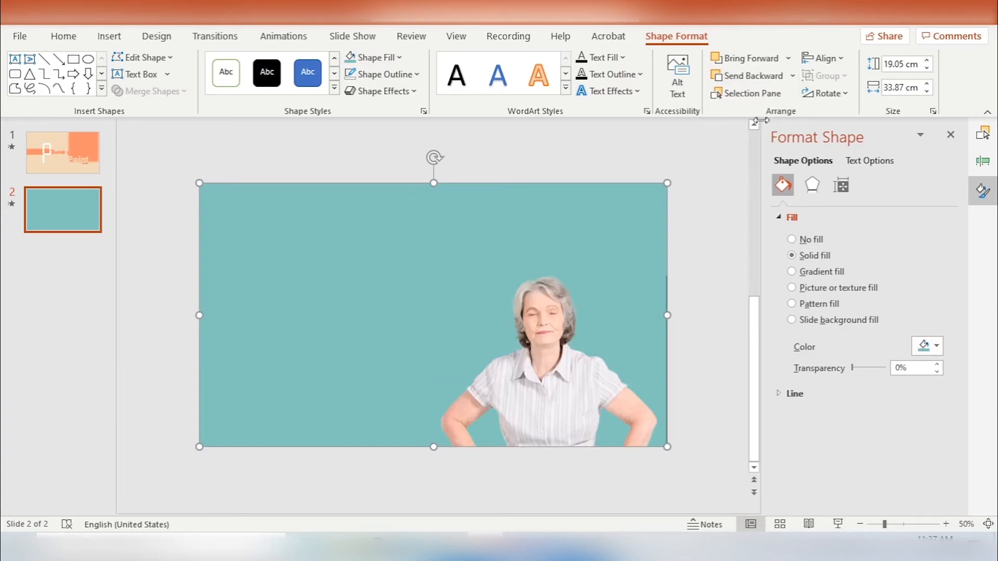
mouse_move(494, 212)
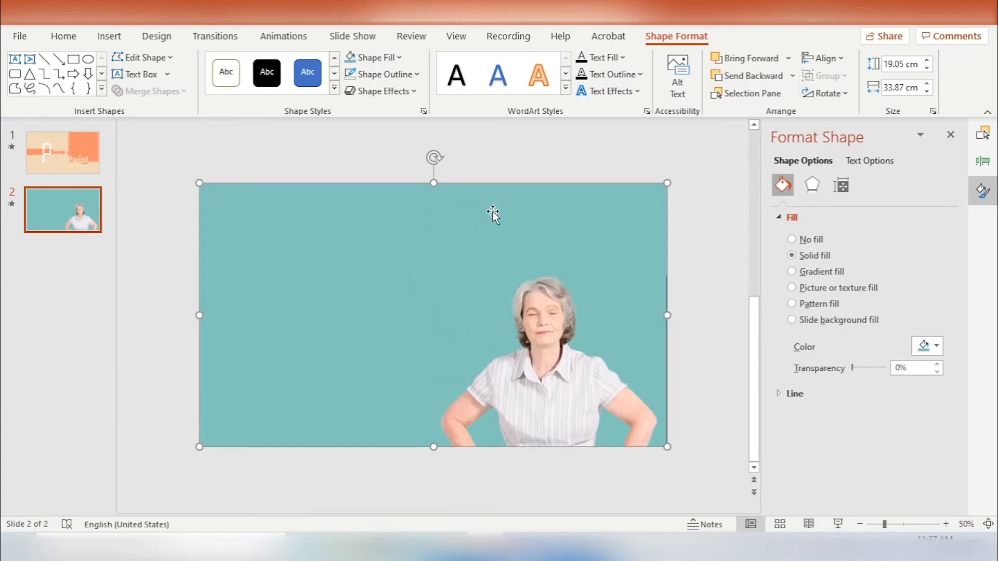
mouse_move(320, 175)
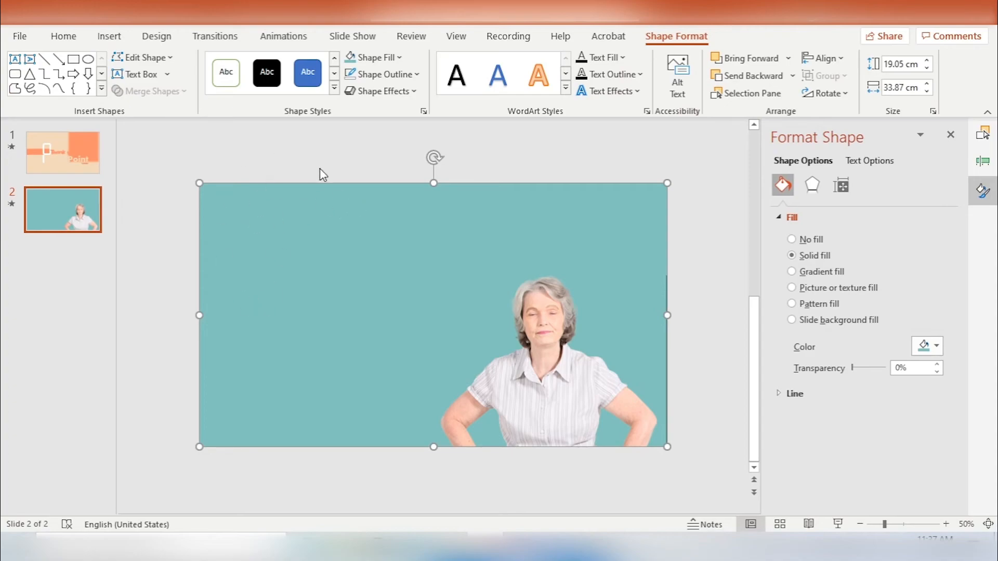
mouse_move(621, 242)
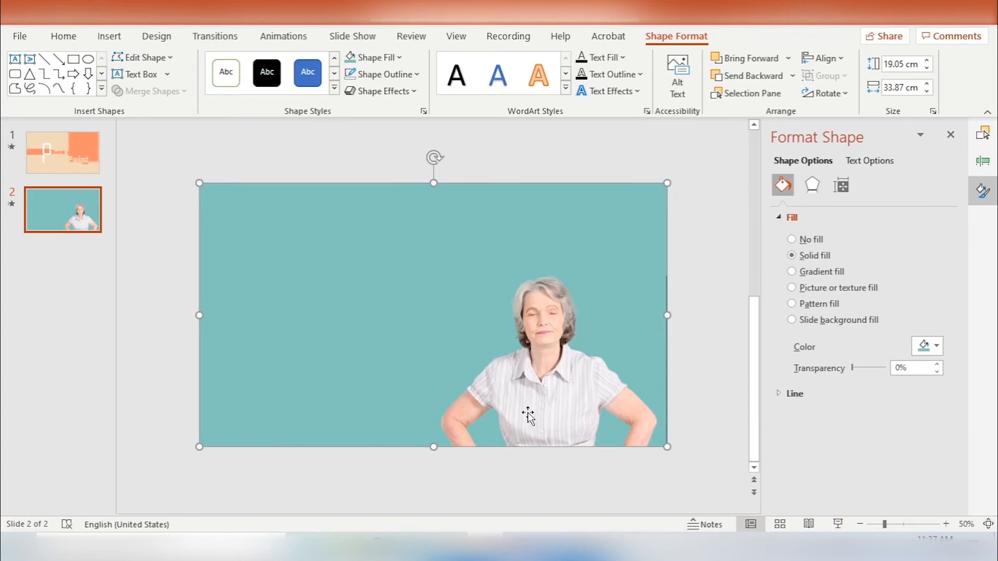
mouse_move(513, 291)
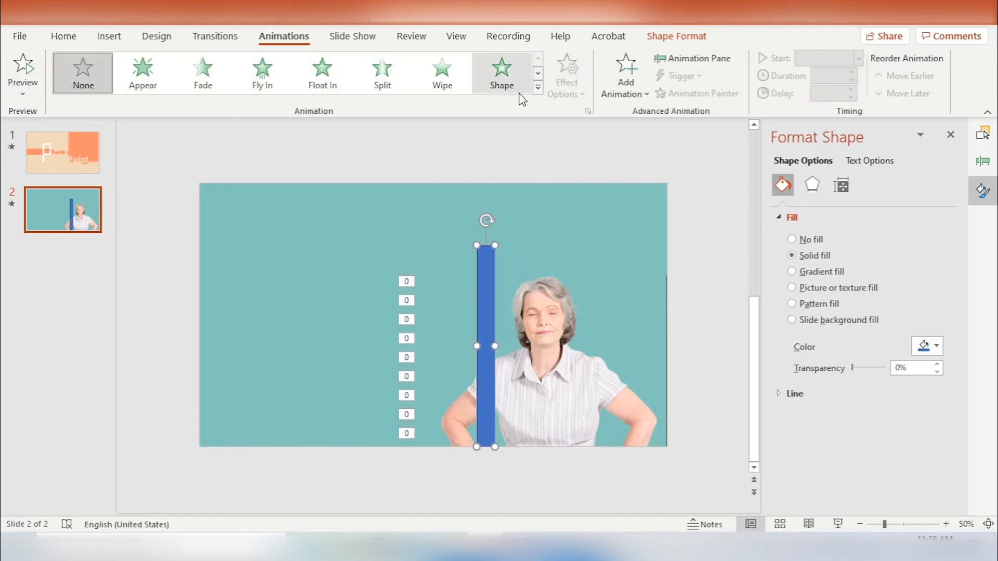
Step: Apply the Fly Out exit effect to the thin vertical bar
click(538, 88)
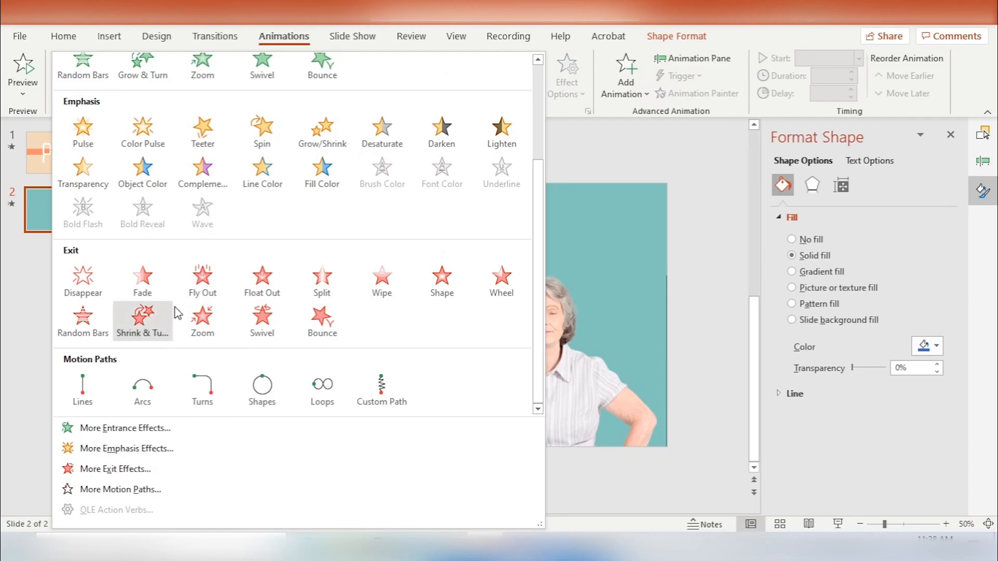
click(202, 280)
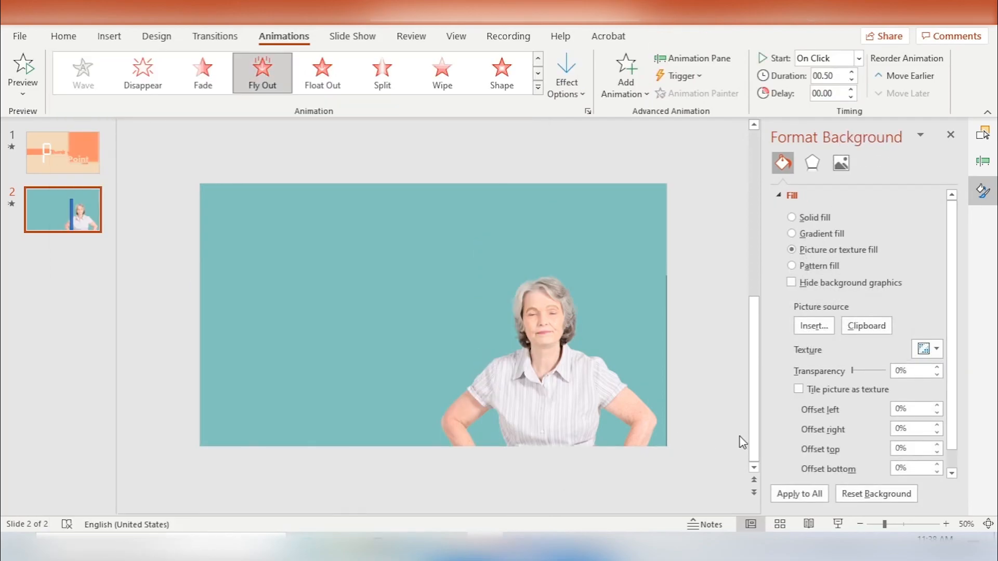